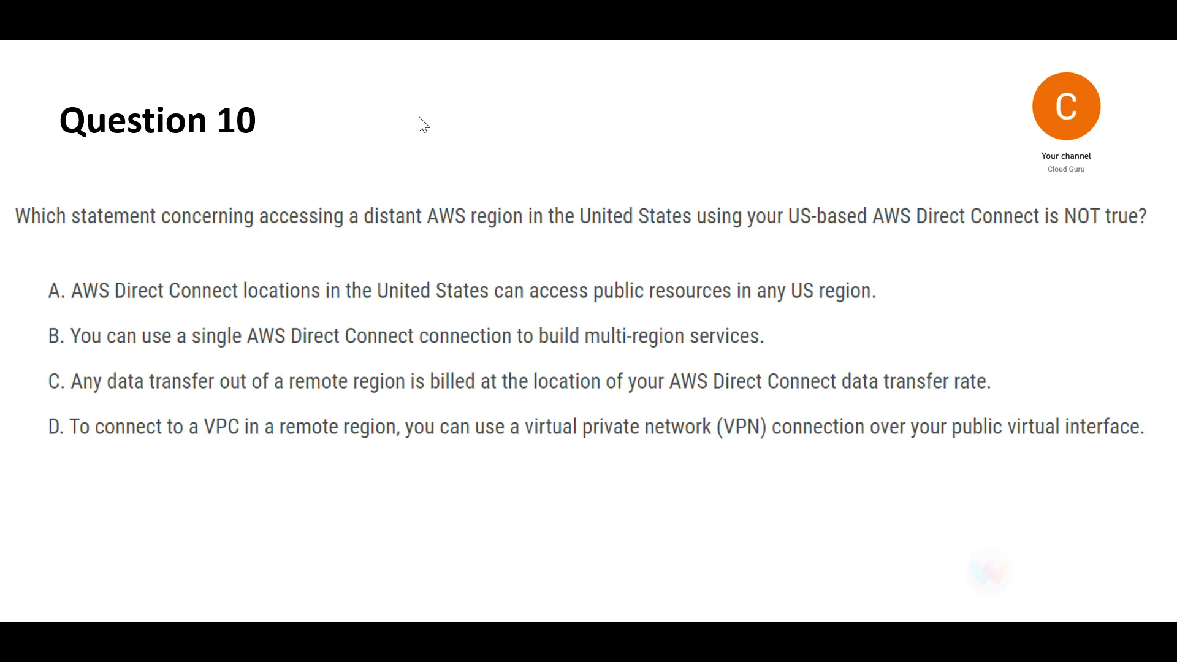
mouse_move(410, 323)
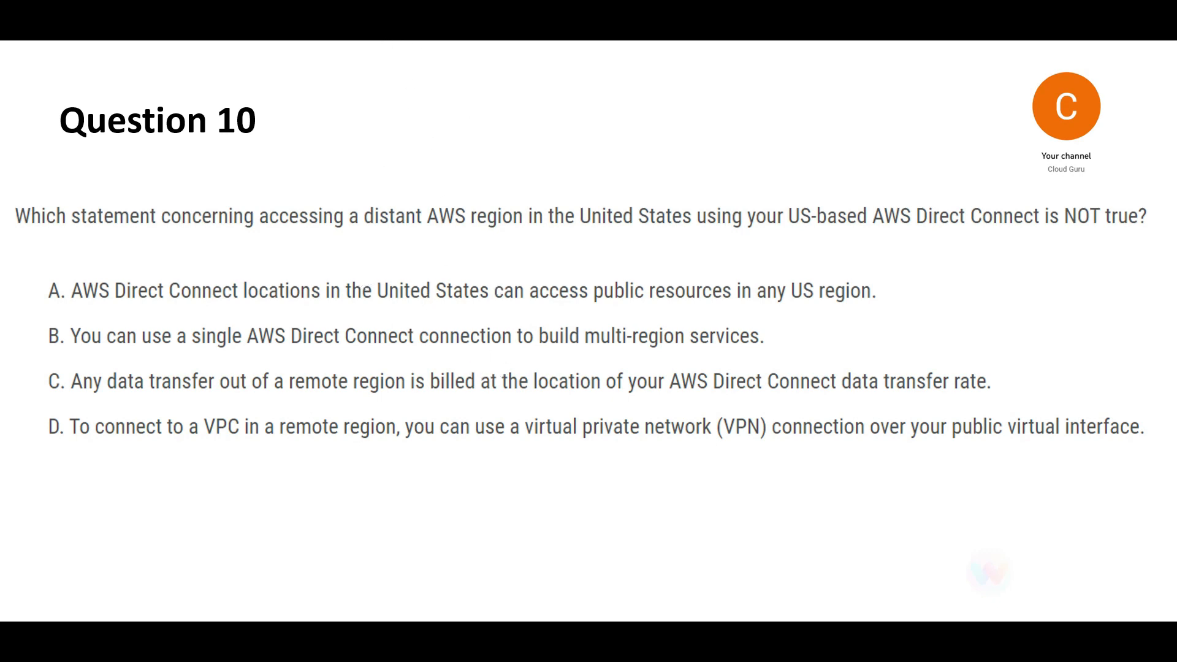
Underline 'is NOT true', 'locations in the United' and 'US region', then cross out option A
left_click_drag(30, 251, 46, 458)
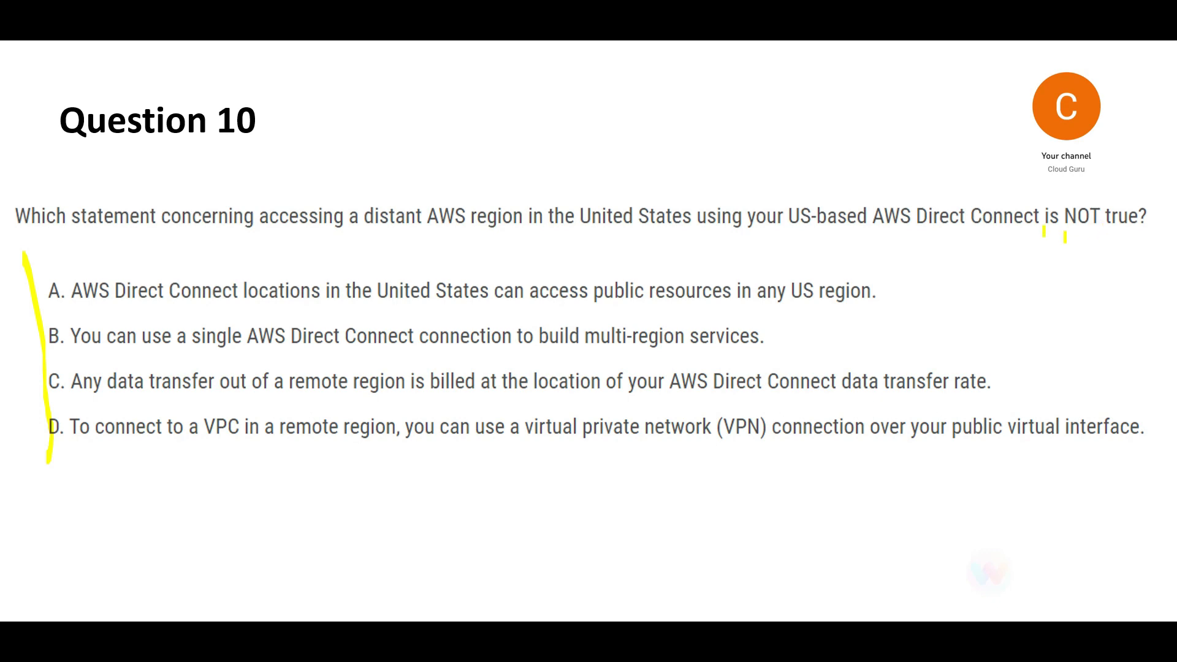
left_click_drag(1039, 243, 1141, 242)
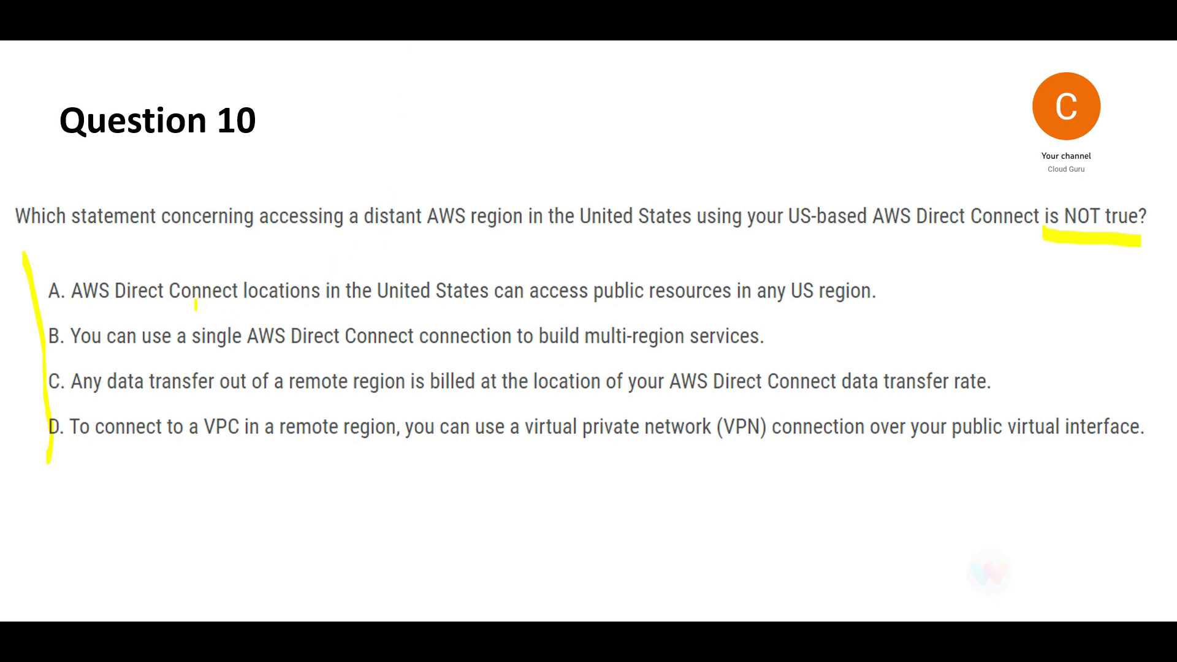
left_click_drag(218, 304, 368, 304)
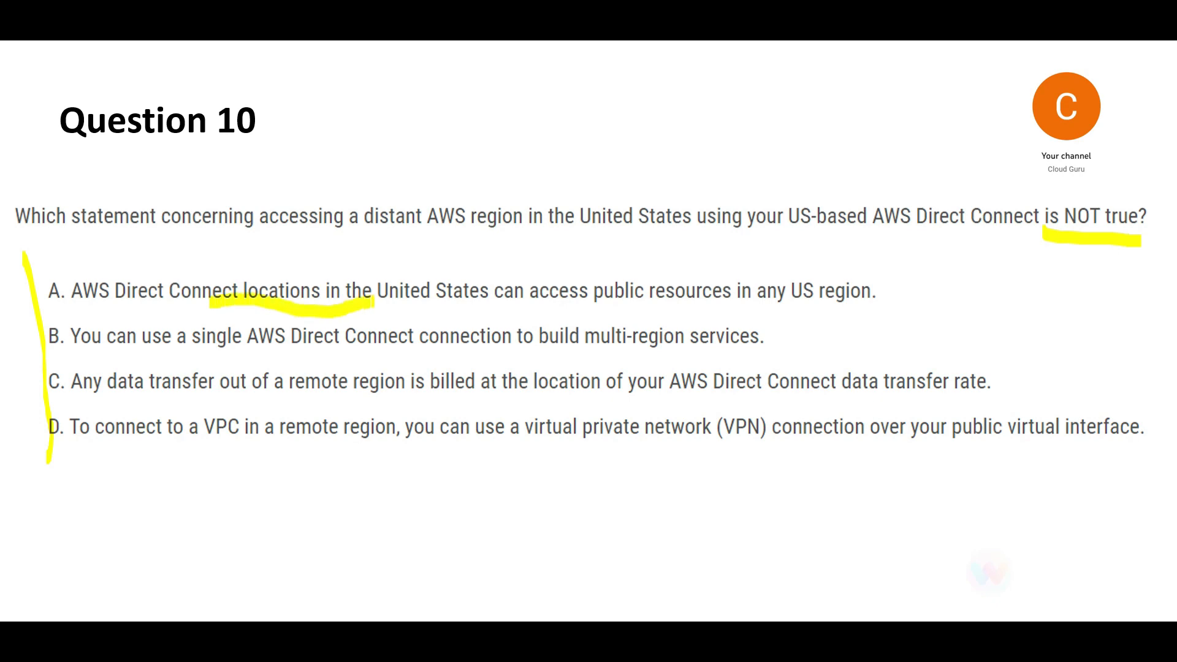
left_click_drag(337, 300, 428, 301)
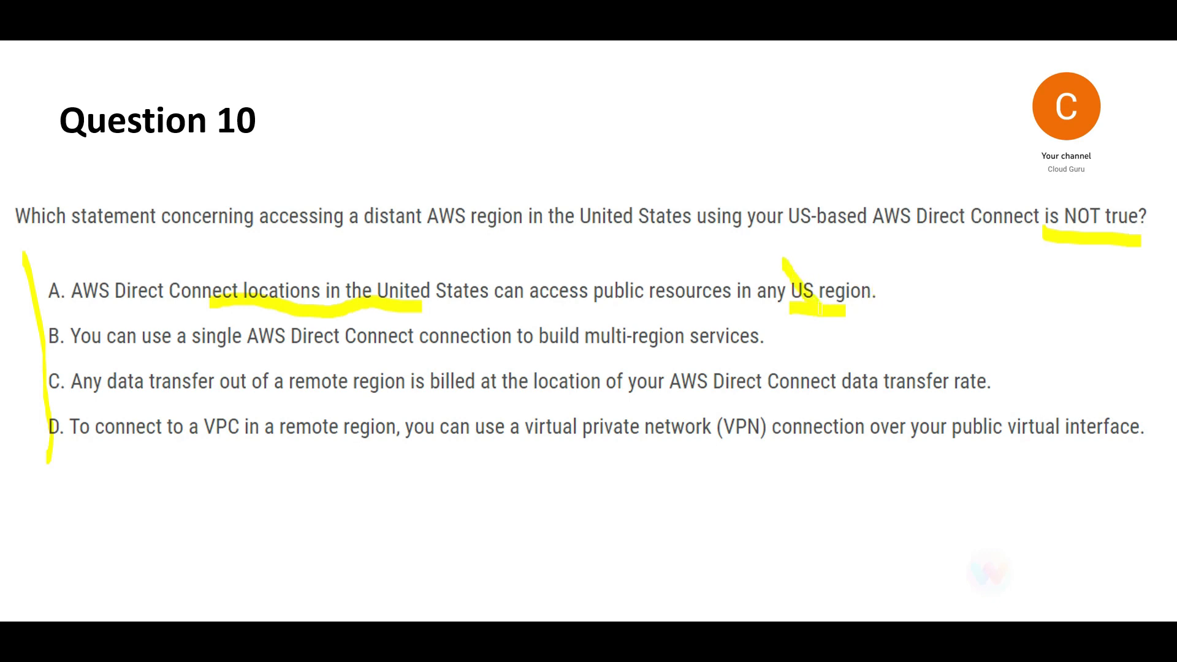
left_click_drag(780, 263, 818, 300)
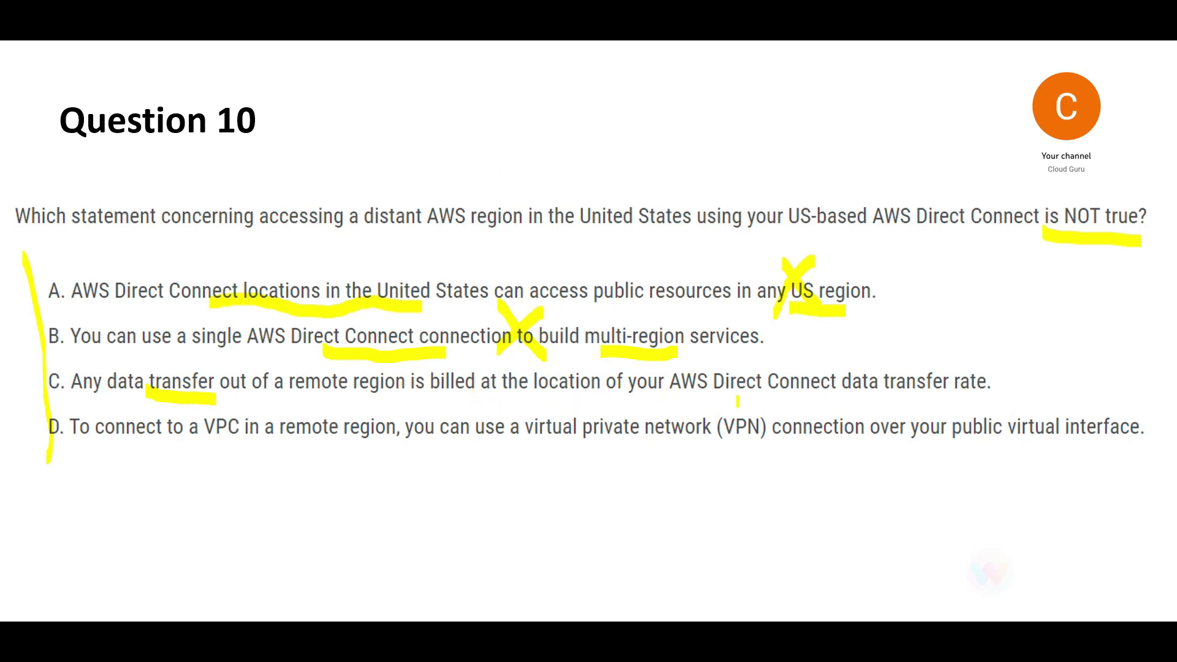
Tick option C's billing location claim as the statement that is not true
left_click_drag(725, 396, 845, 396)
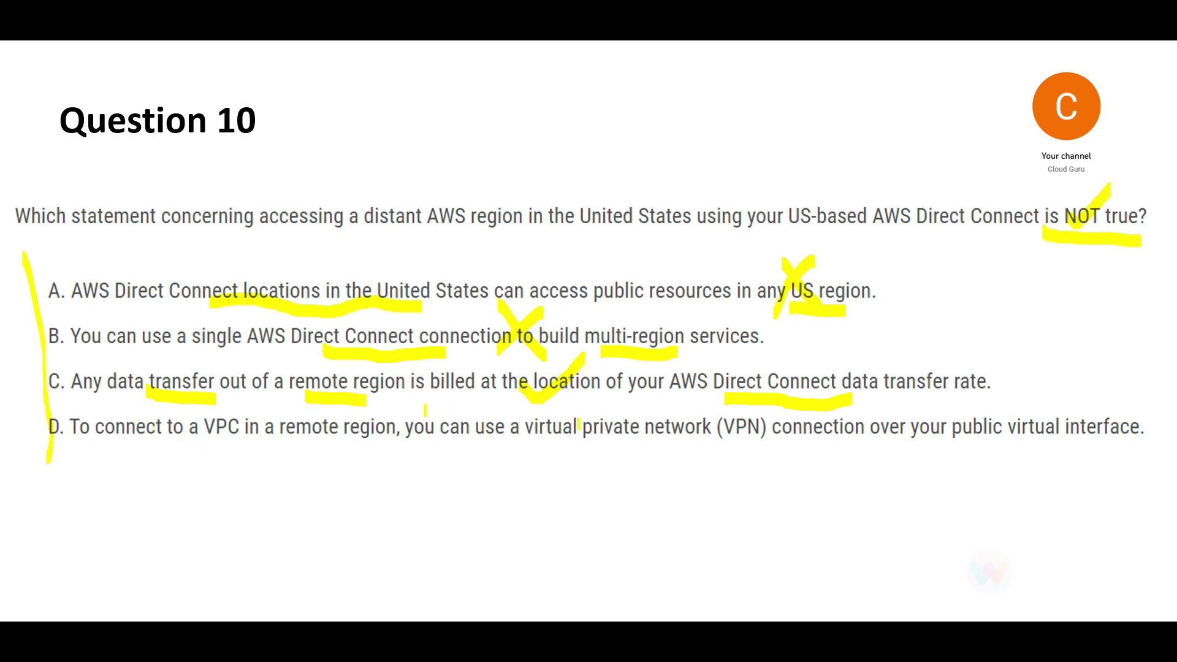
Underline 'VPN' in option D and switch to the AWS Direct Connect overview page
left_click_drag(720, 448, 766, 447)
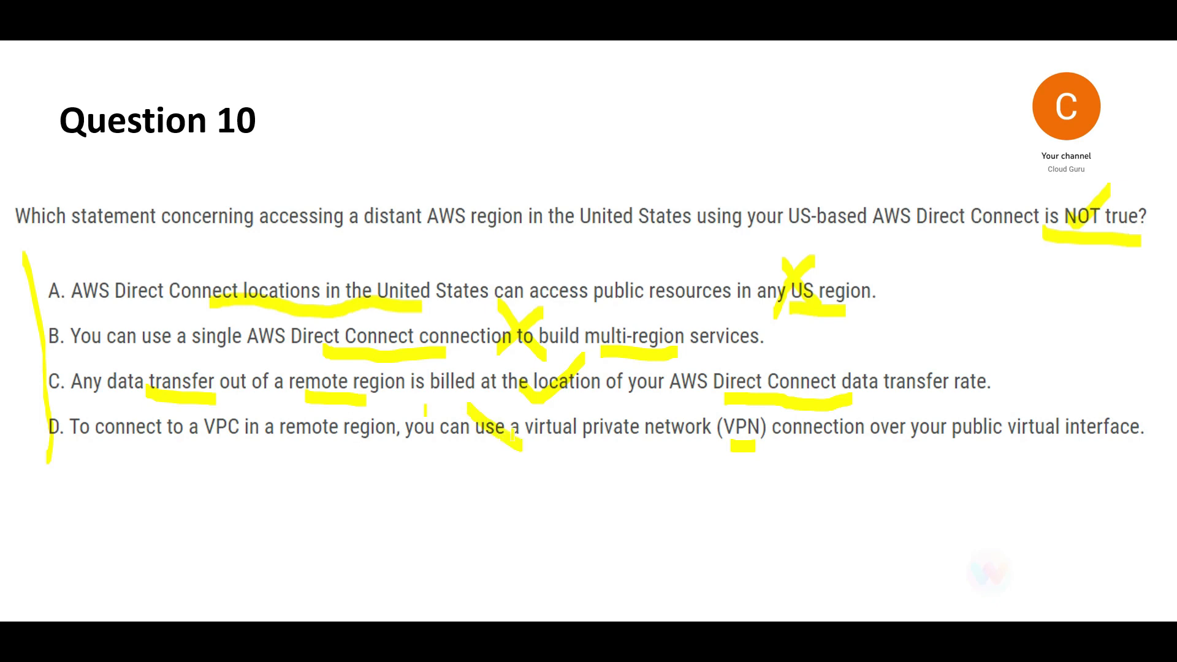
left_click_drag(461, 409, 506, 458)
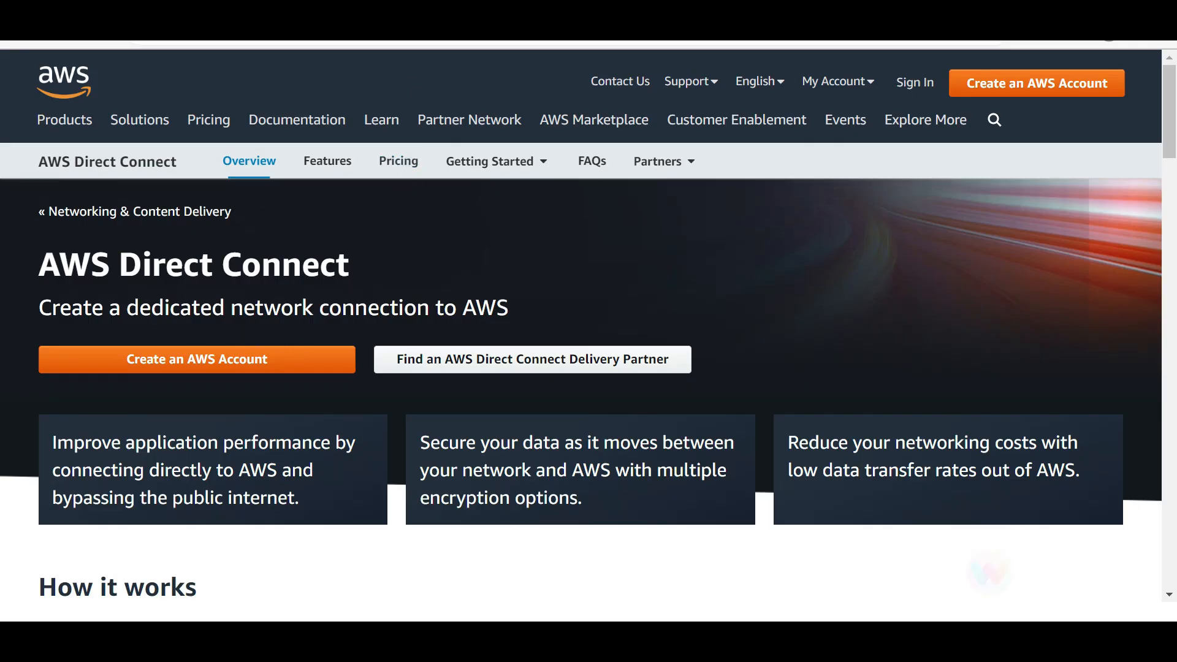
Browse the Direct Connect Features page sections, then move on to the pricing page
double_click(196, 307)
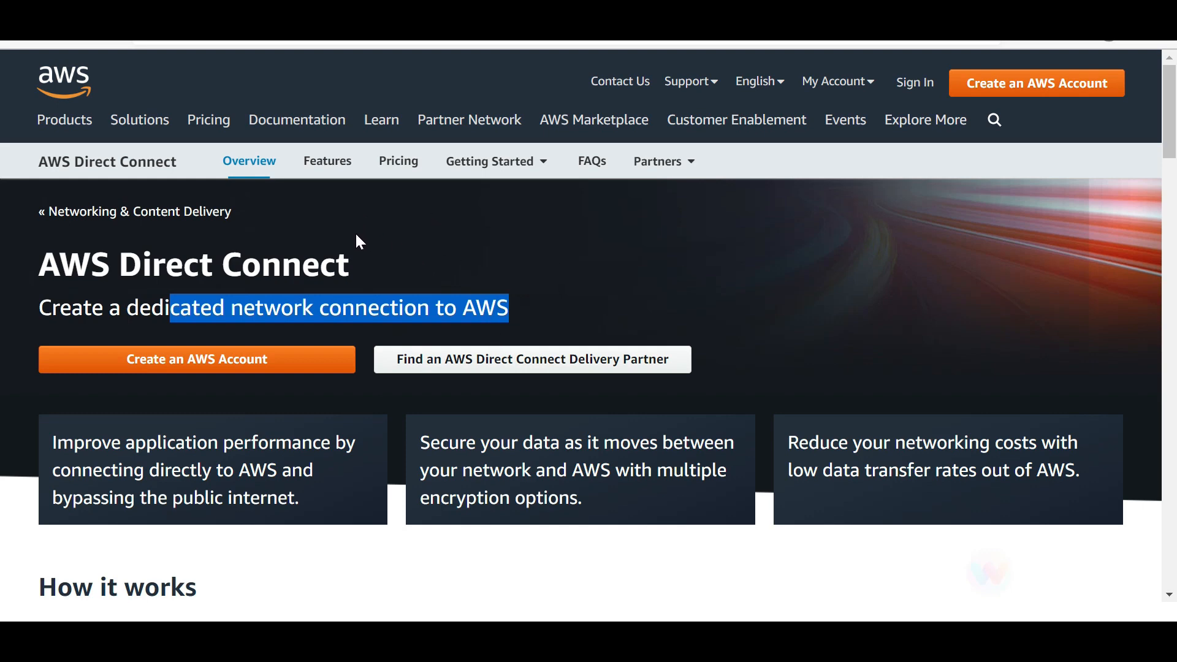
left_click(326, 161)
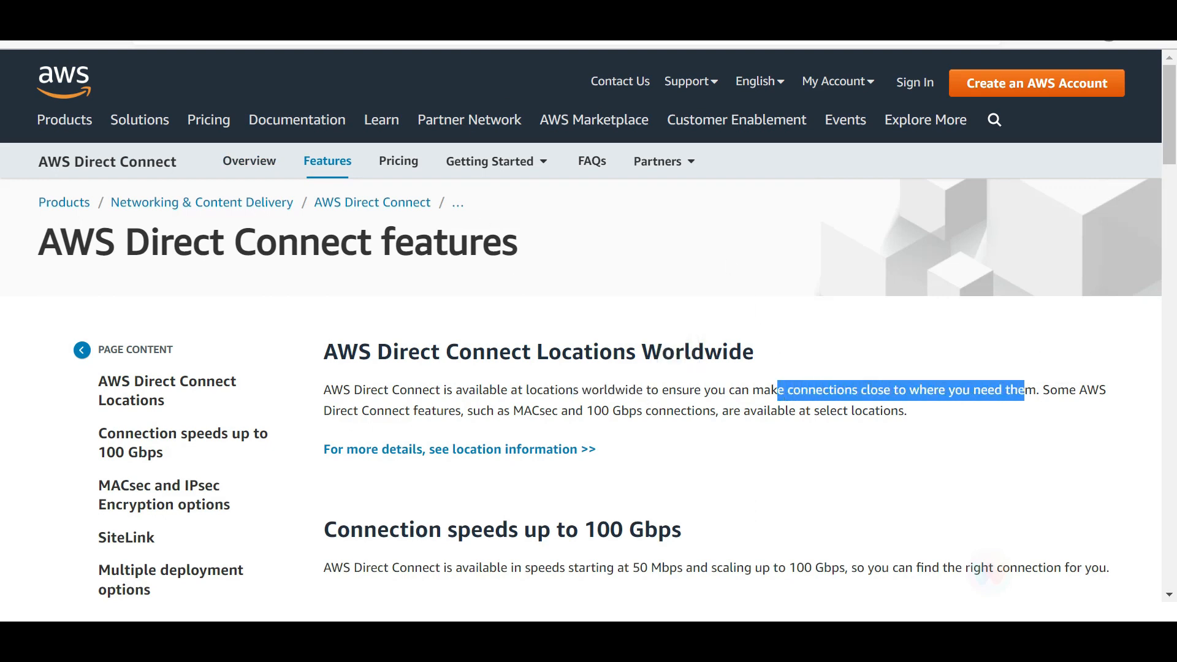
scroll("down", 3)
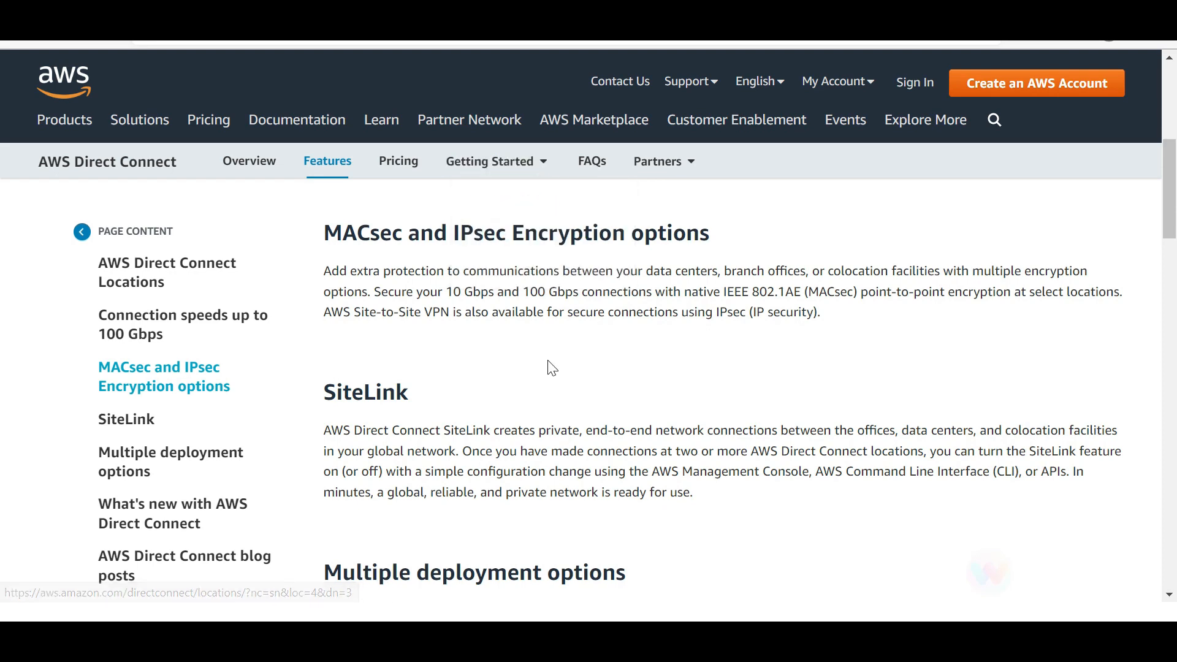
double_click(478, 233)
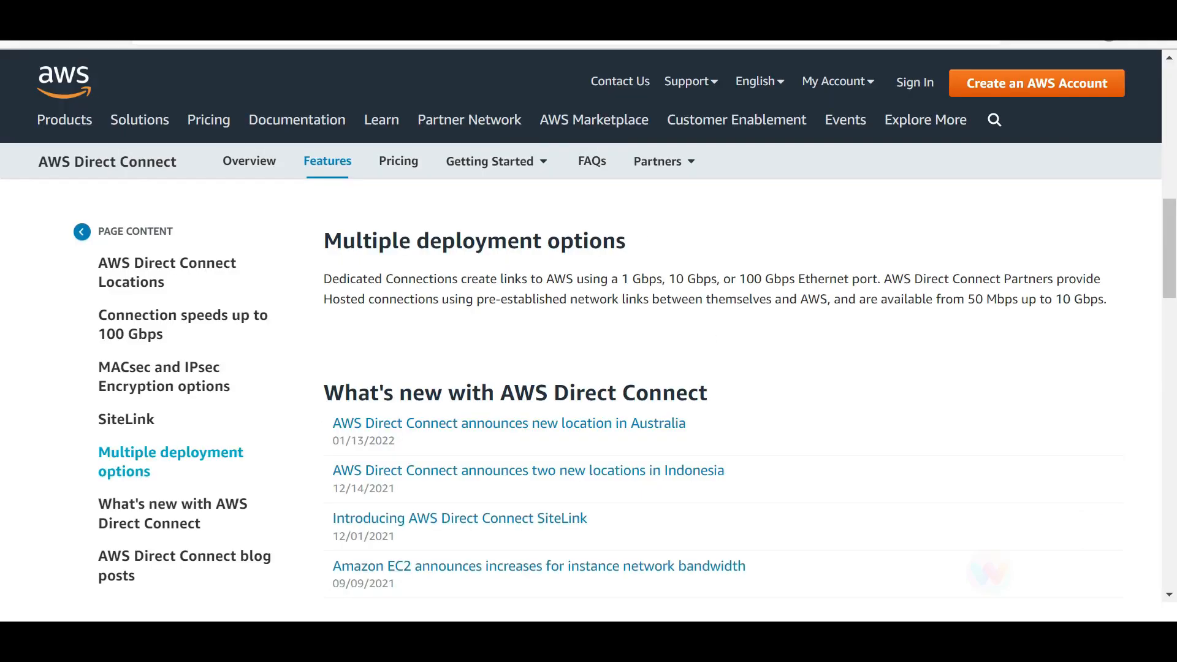
double_click(691, 279)
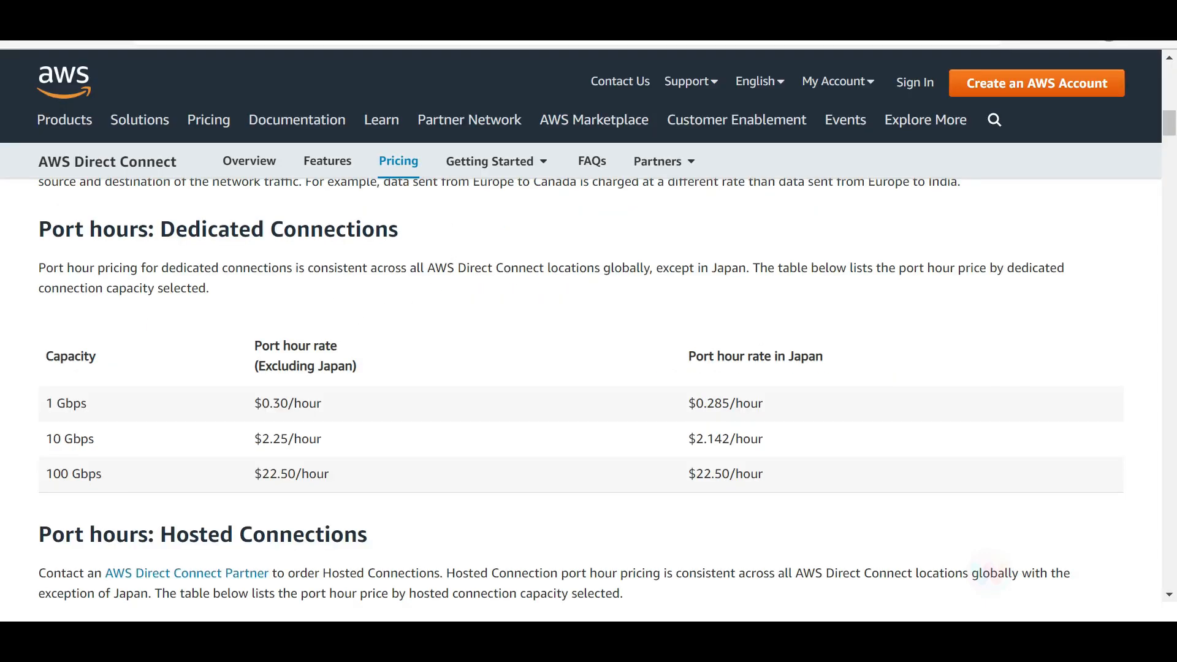
Leave the Direct Connect pricing page for the CloudWatch put-metric-data CLI reference
double_click(92, 268)
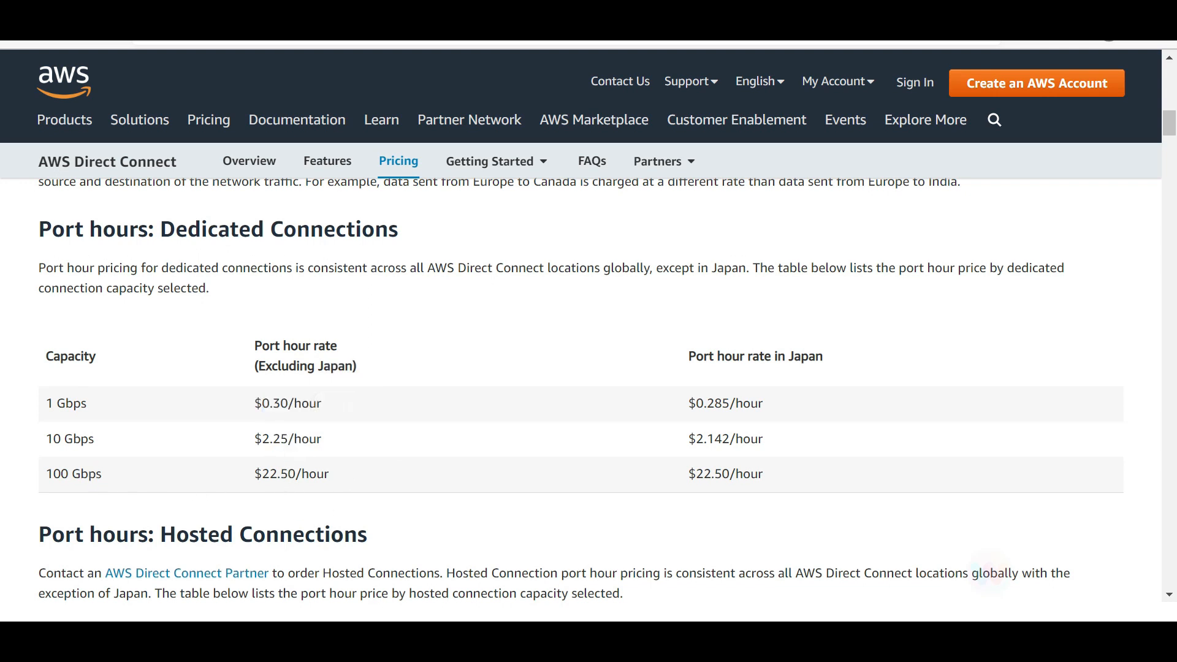
double_click(284, 474)
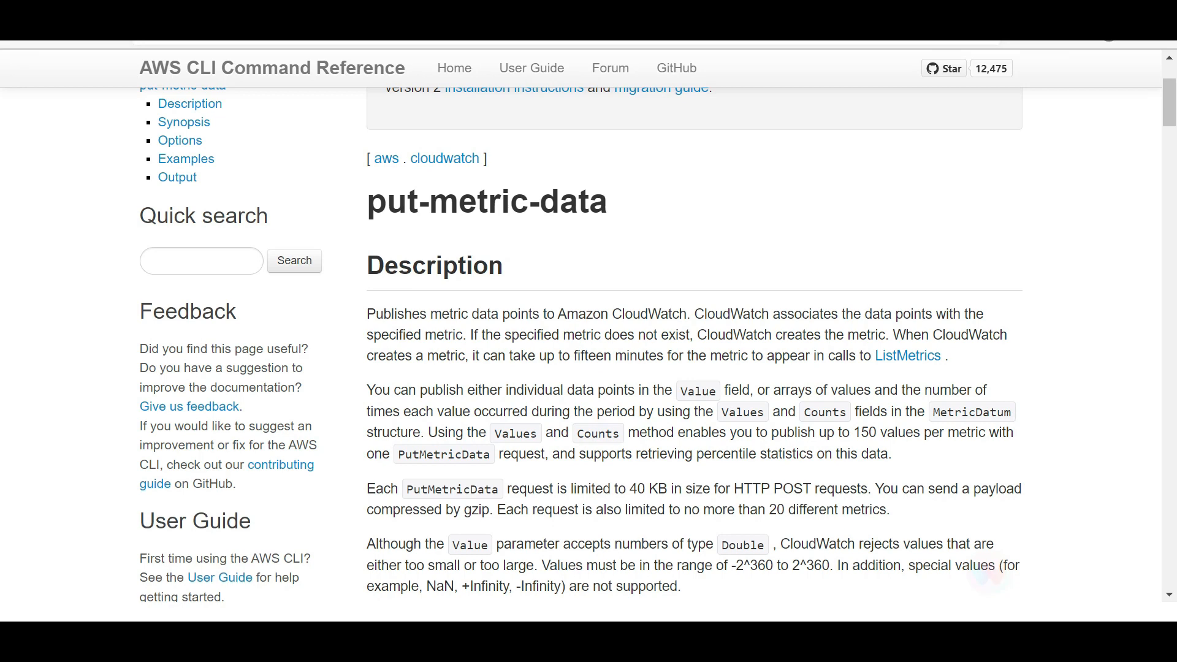
Highlight CPUUtilization and scroll the EC2 instance metrics table down to CPU credit metrics
double_click(603, 314)
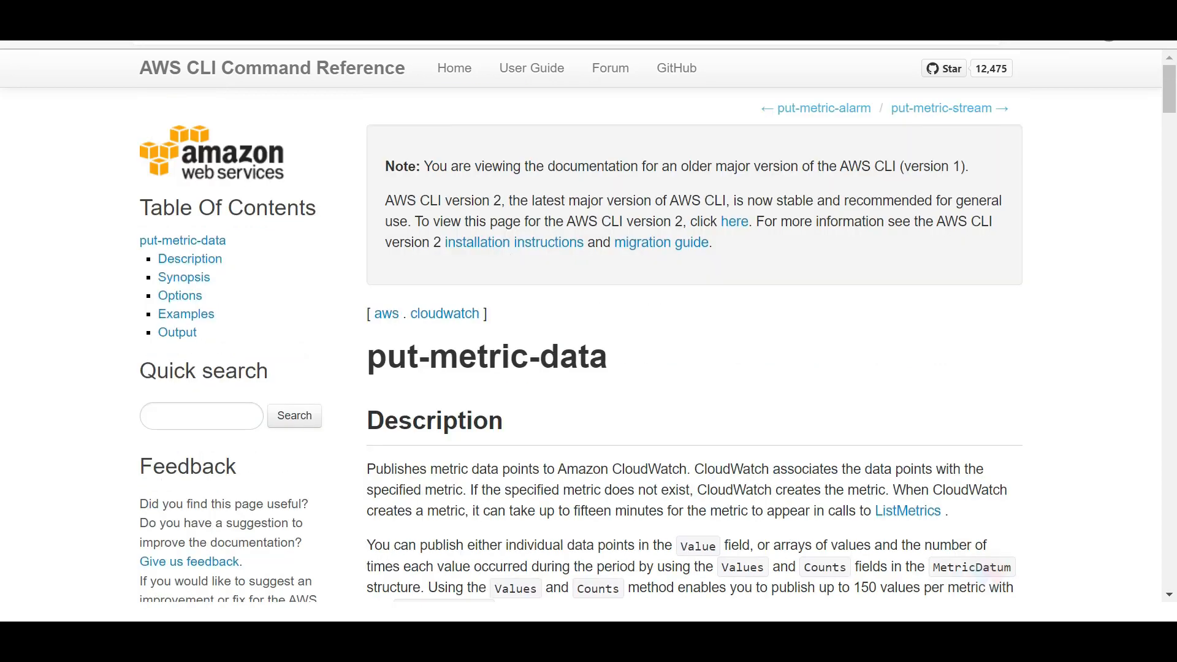
left_click_drag(779, 491, 843, 490)
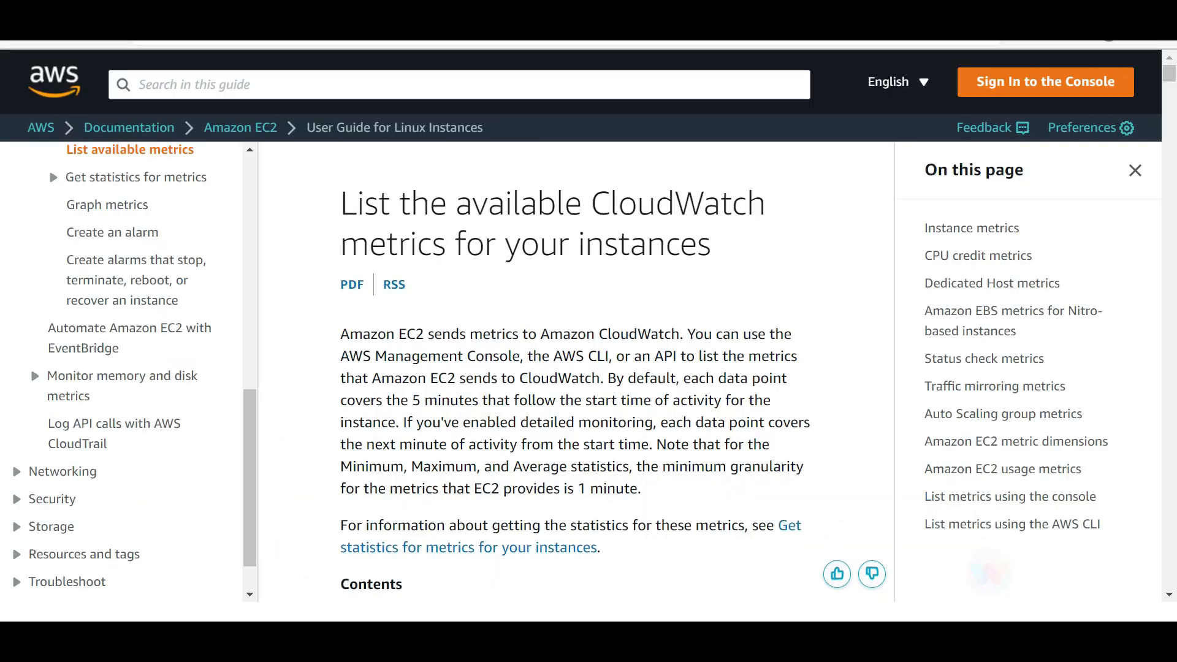
mouse_move(540, 278)
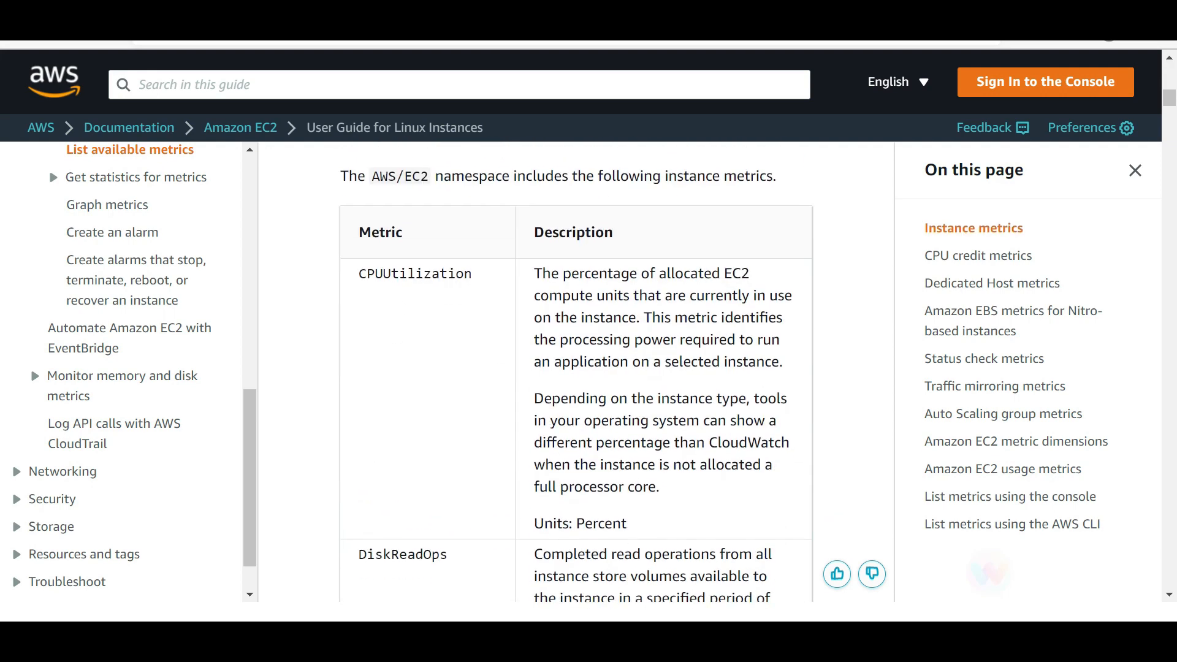
left_click_drag(377, 274, 446, 274)
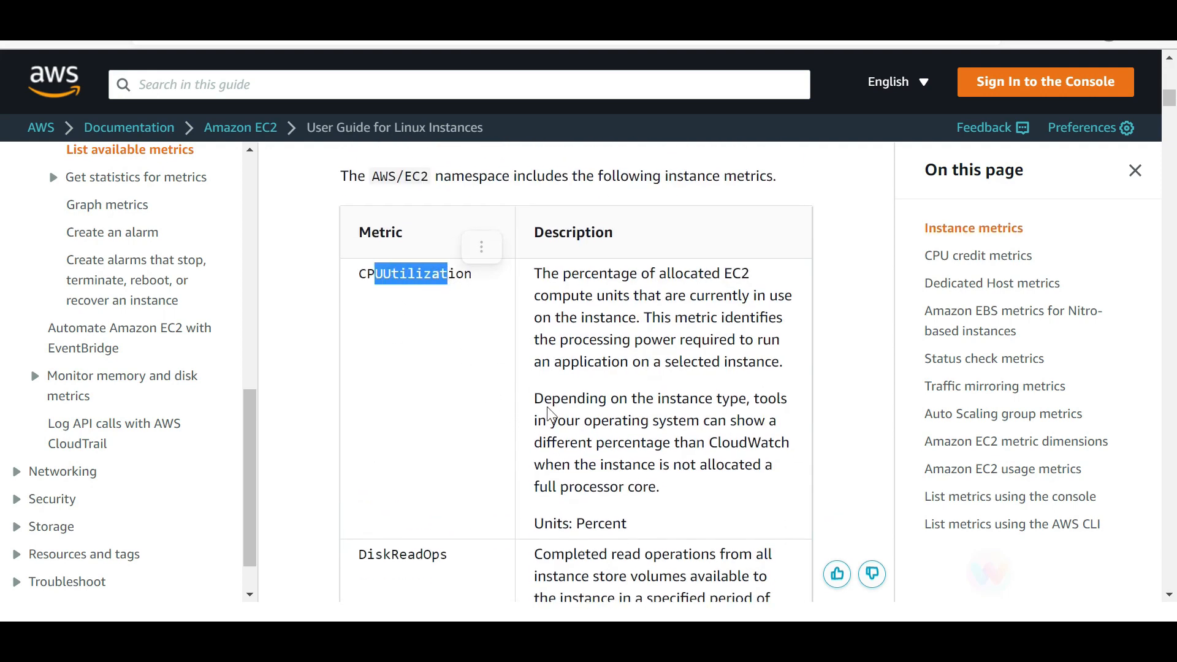
mouse_move(503, 423)
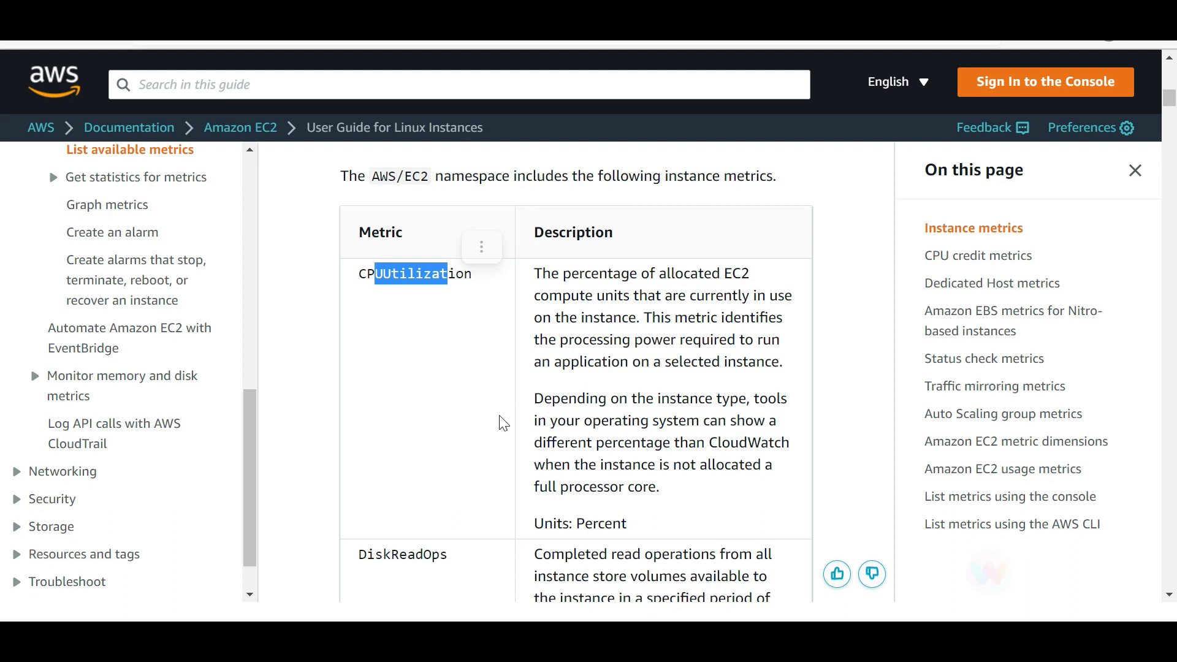
mouse_move(540, 398)
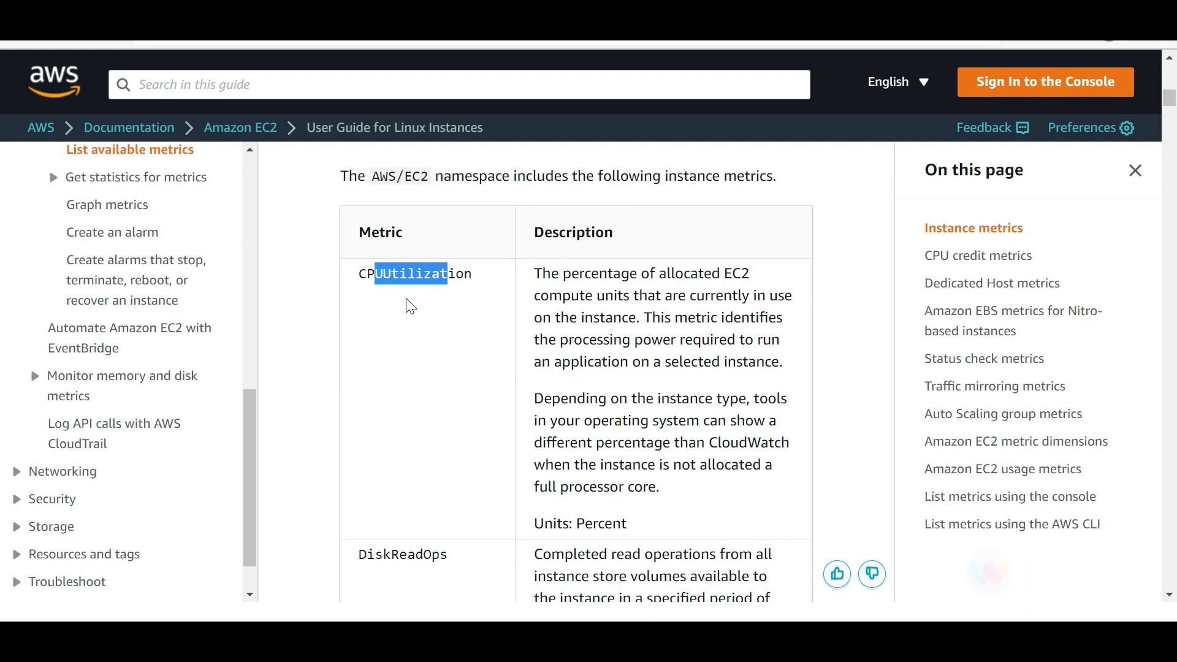
scroll("down", 3)
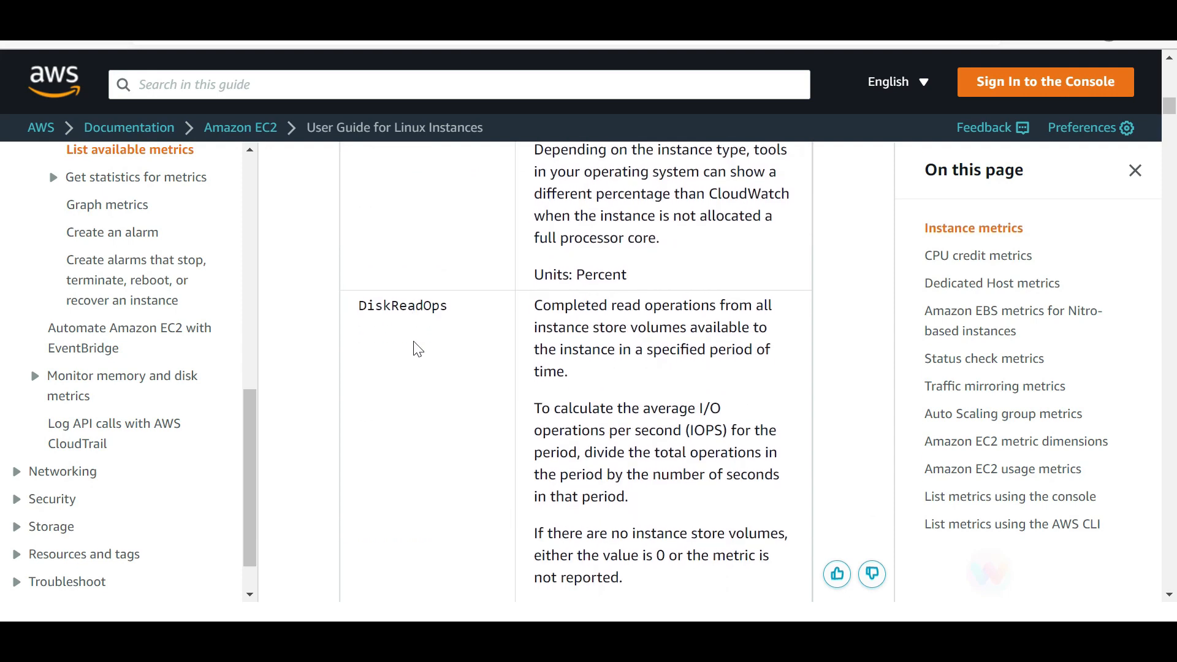
scroll("down", 3)
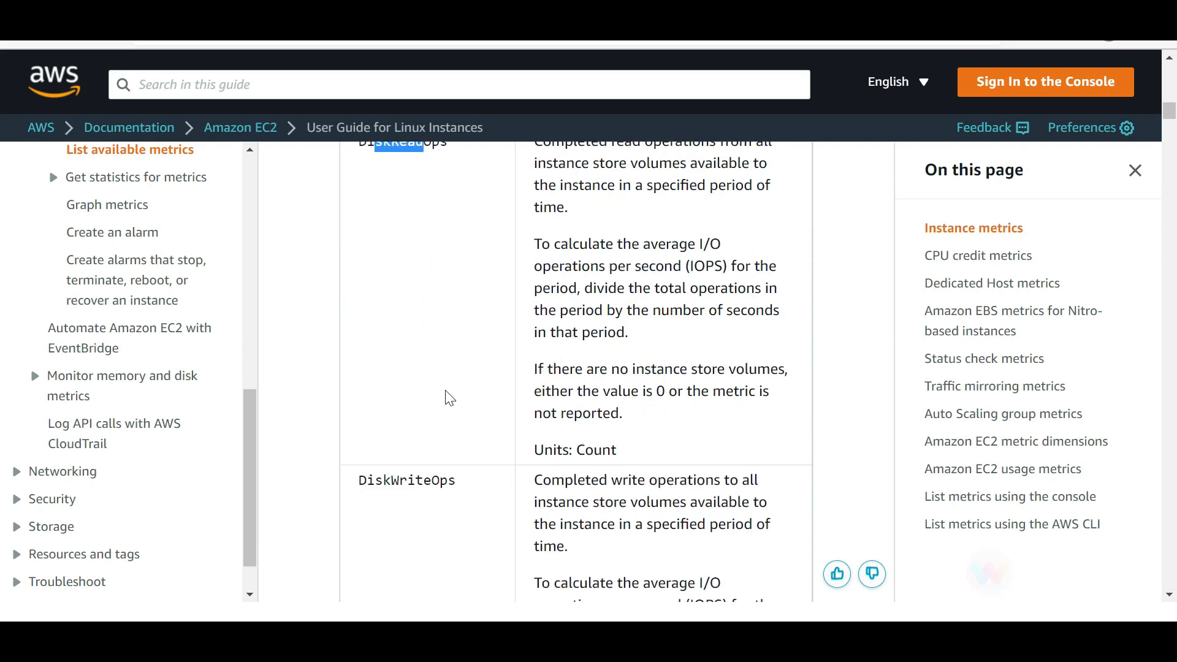
scroll("down", 3)
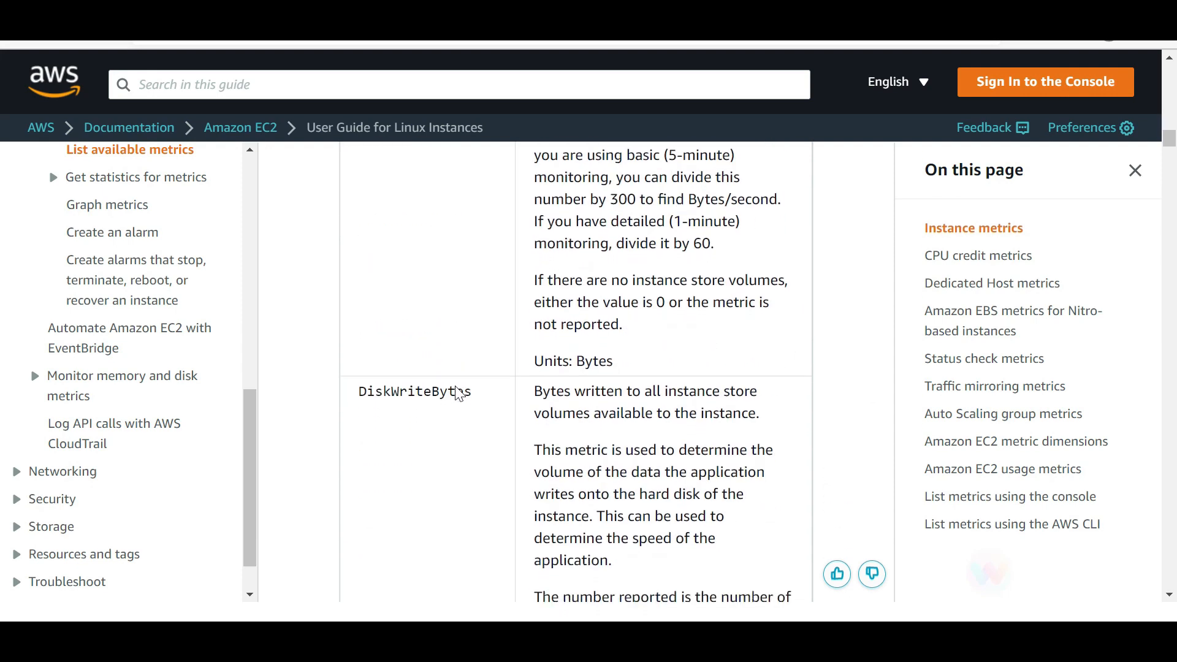
scroll("down", 3)
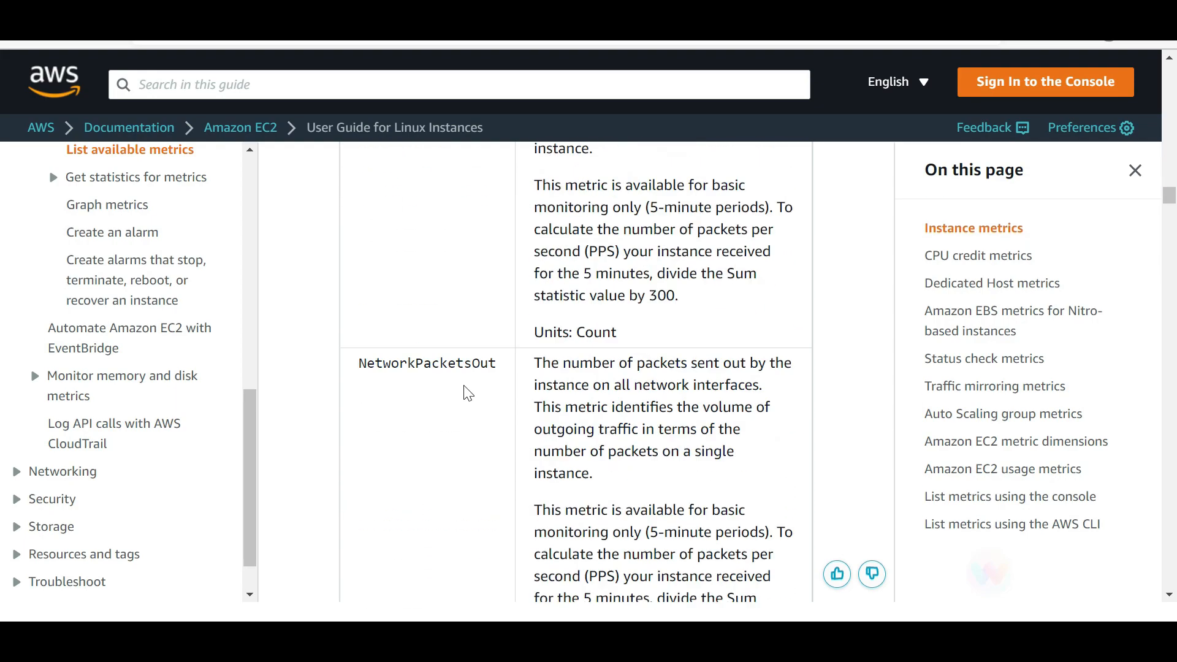
scroll("down", 3)
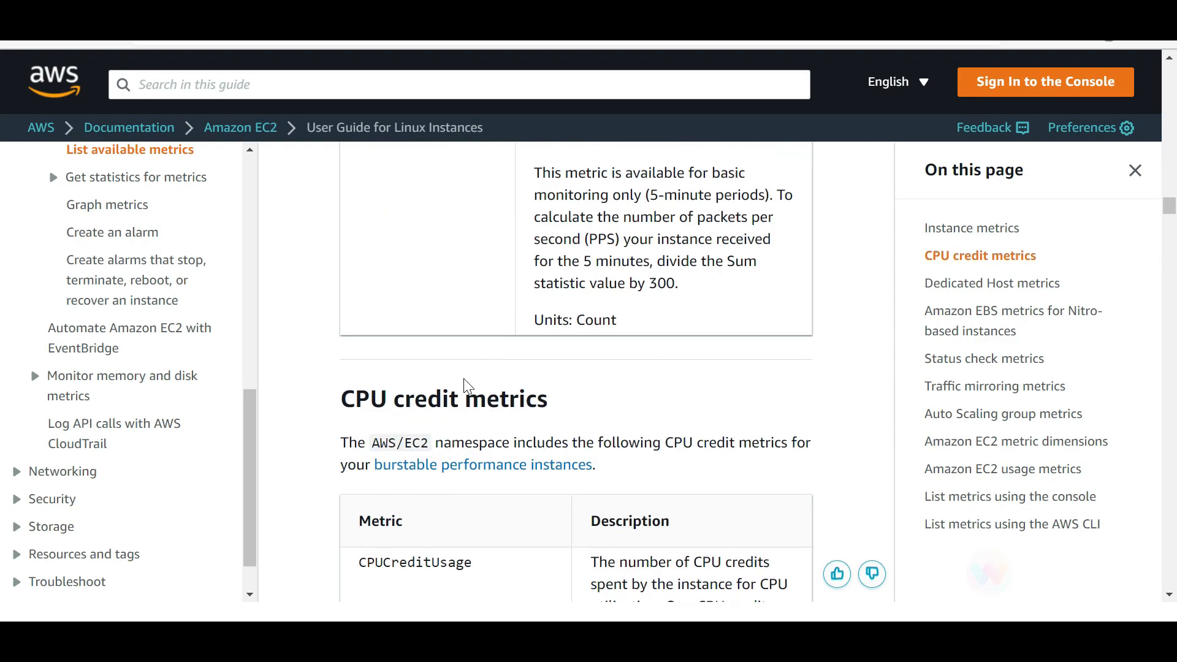
scroll("down", 3)
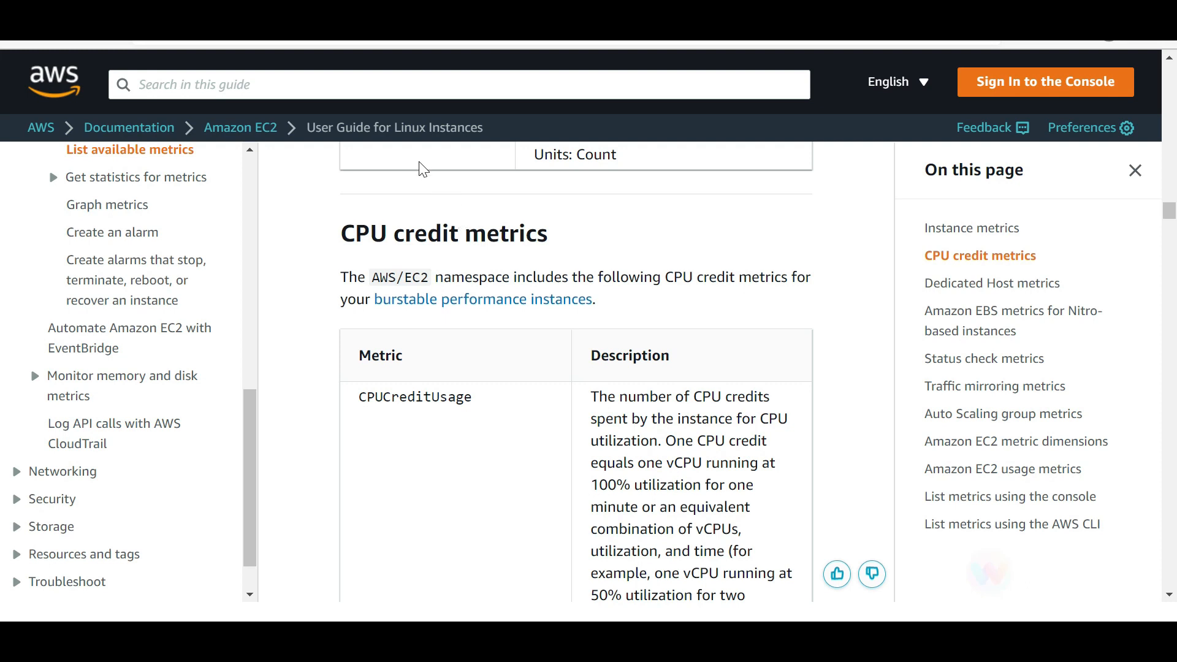
mouse_move(497, 460)
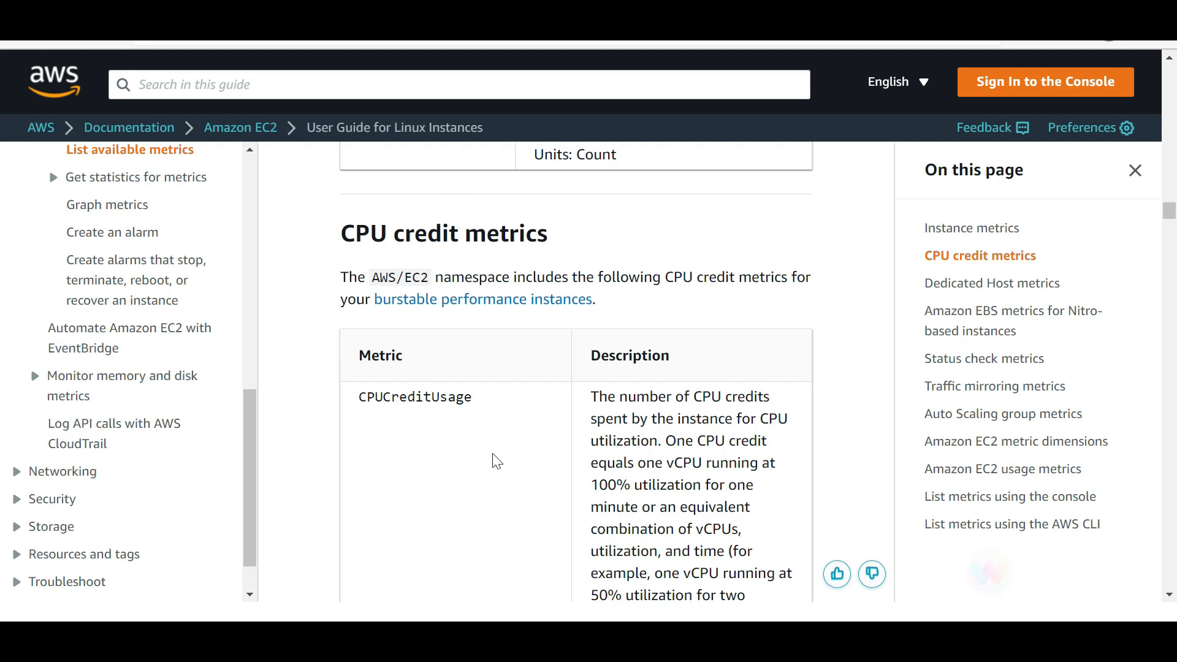
mouse_move(511, 454)
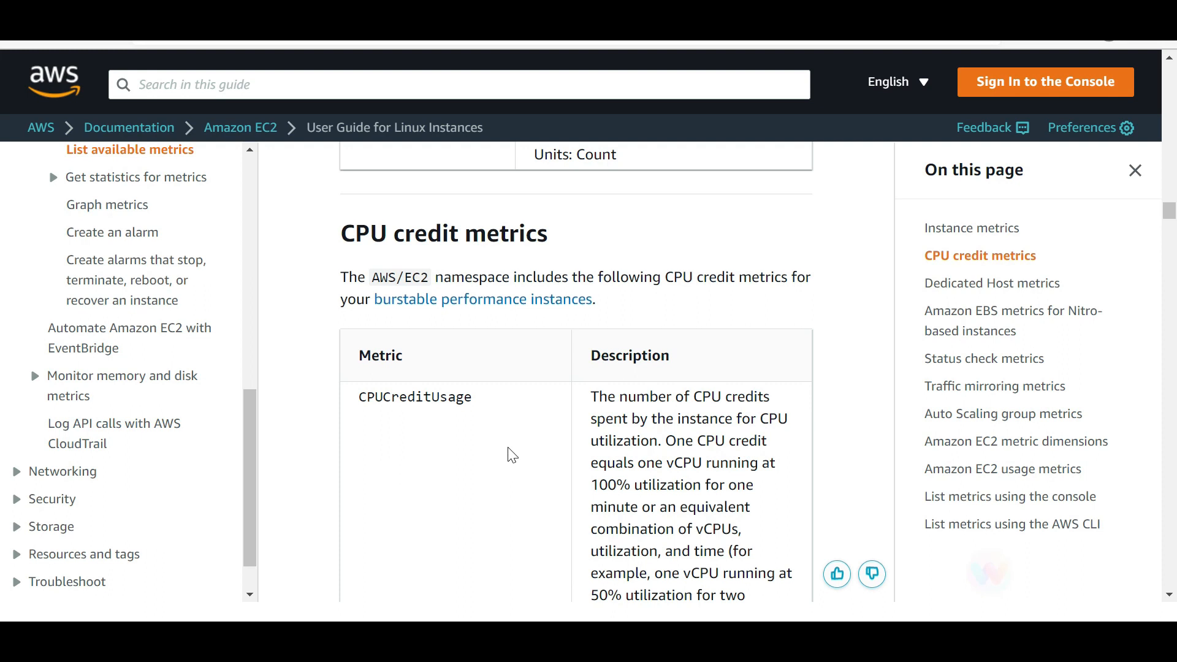
mouse_move(480, 334)
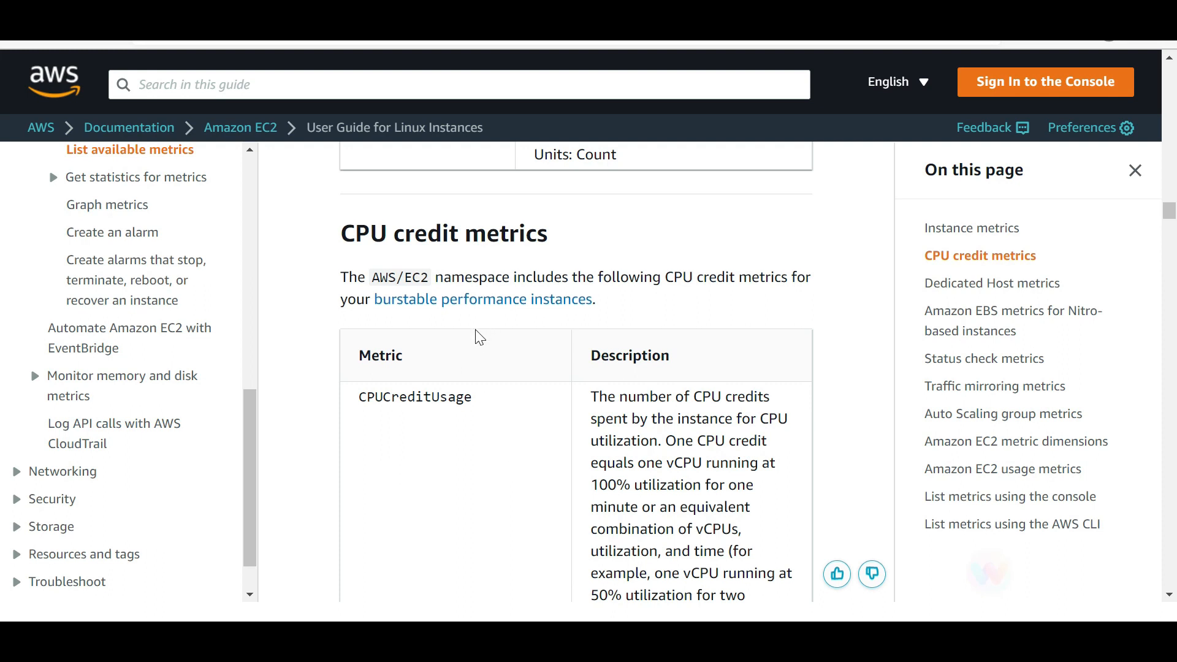
mouse_move(515, 416)
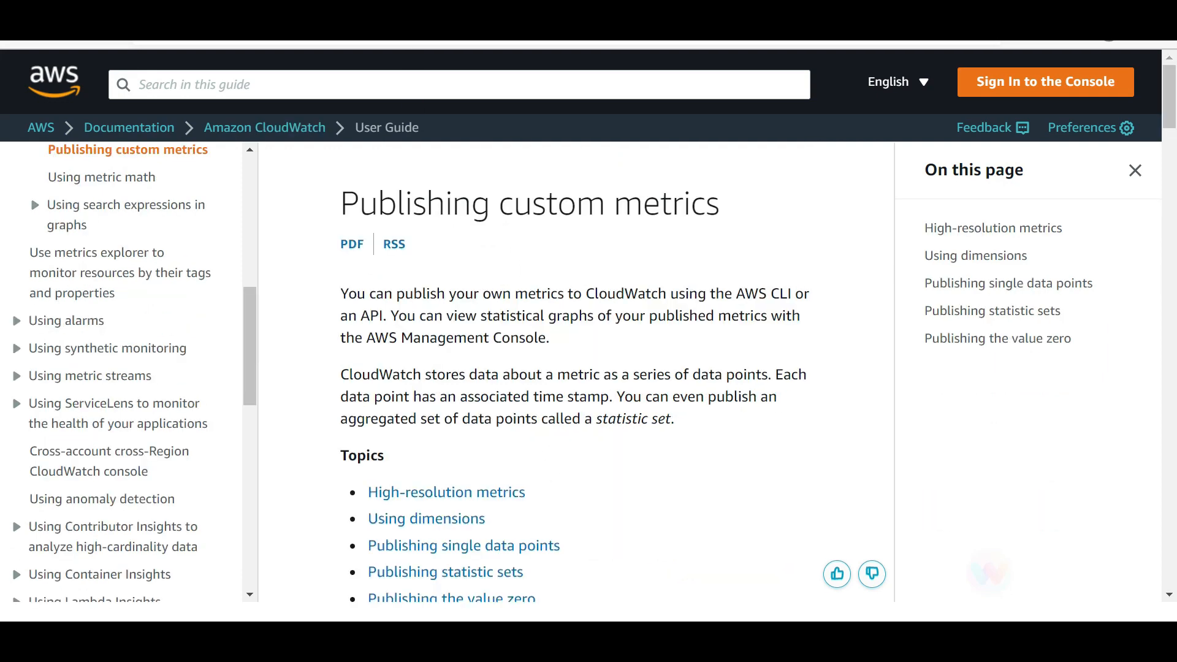
Highlight the one-second granularity of high-resolution metrics, then open the PutMetricData API reference
scroll("down", 3)
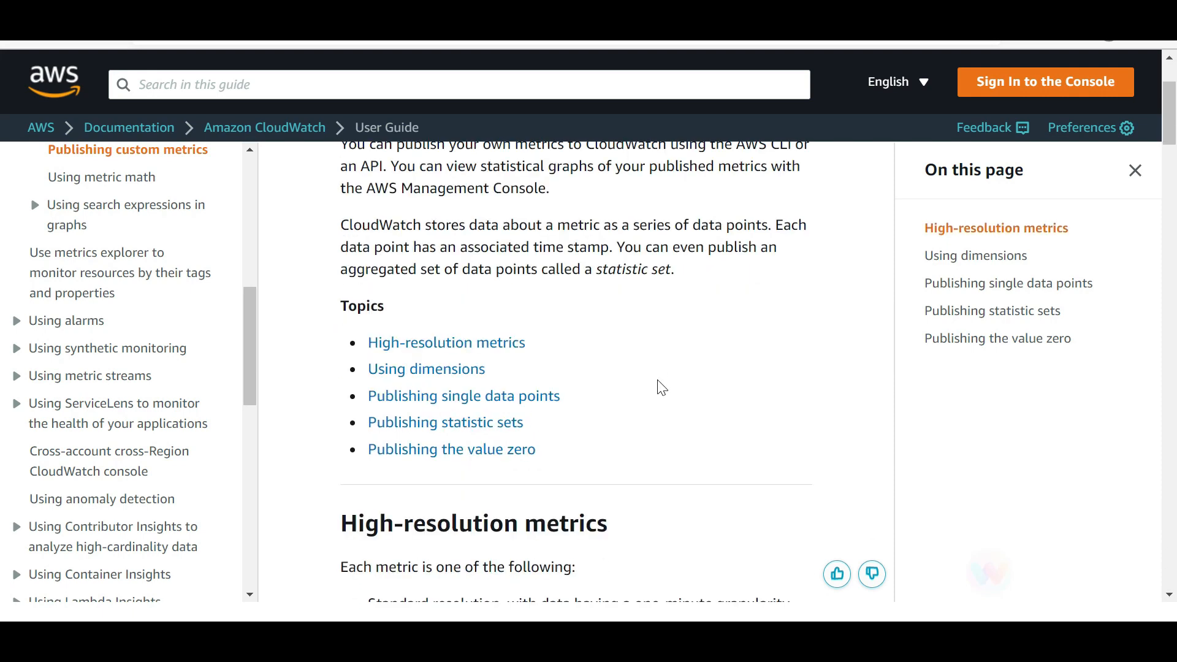
scroll("down", 3)
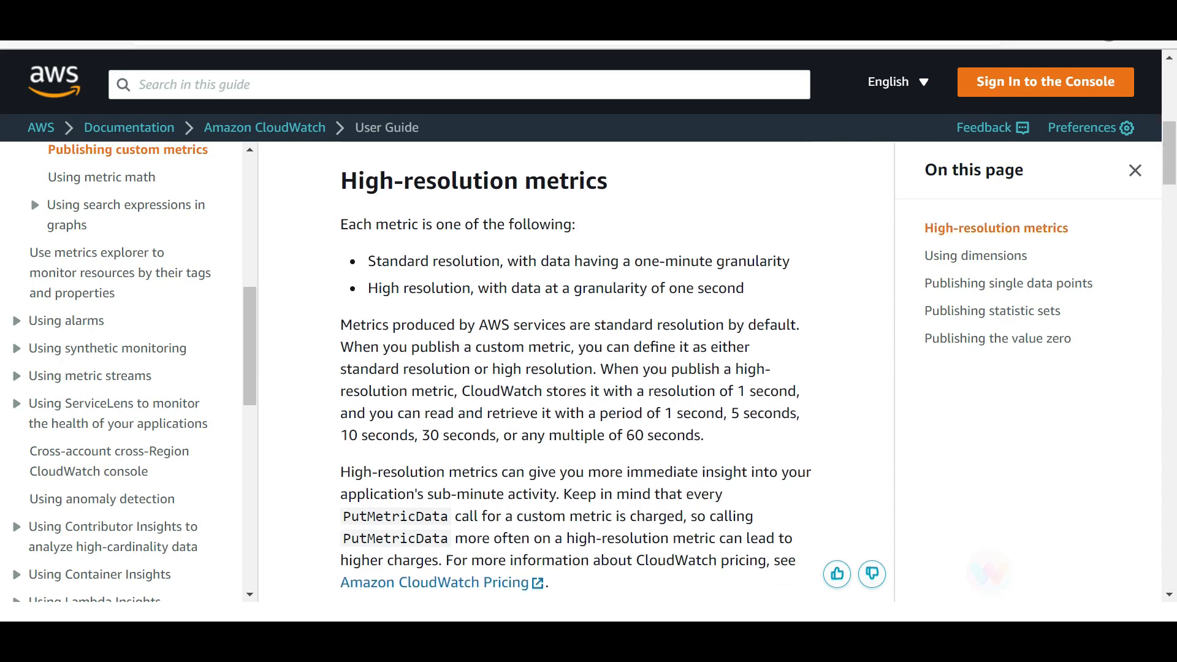
left_click_drag(399, 255, 452, 255)
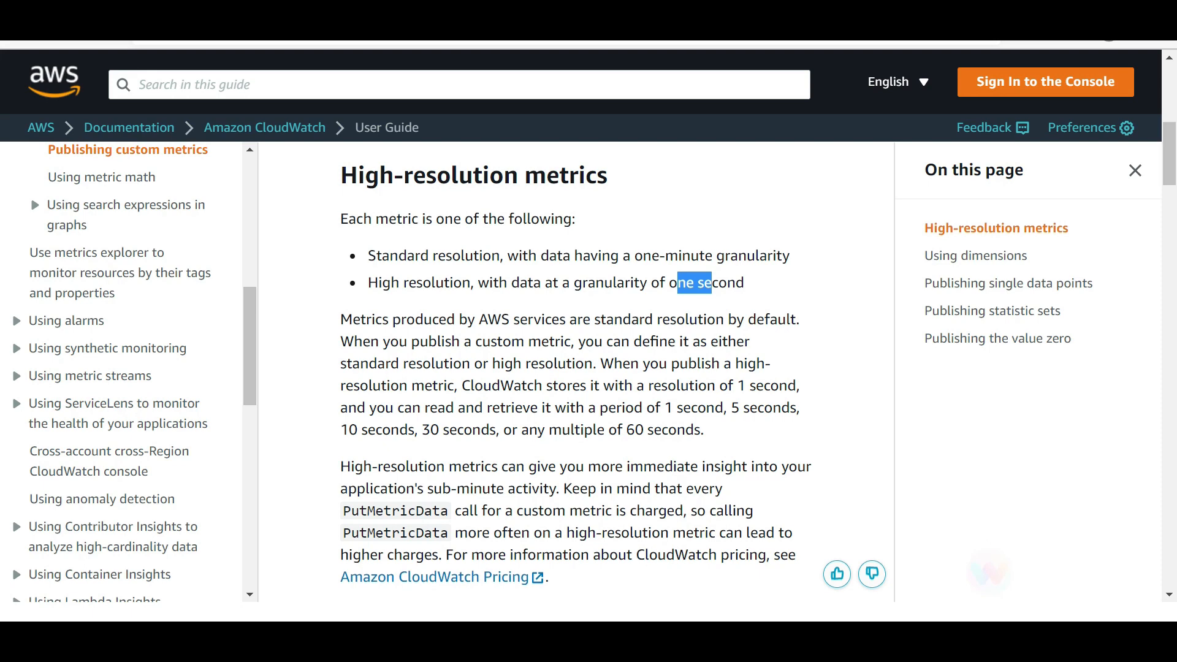
scroll("down", 3)
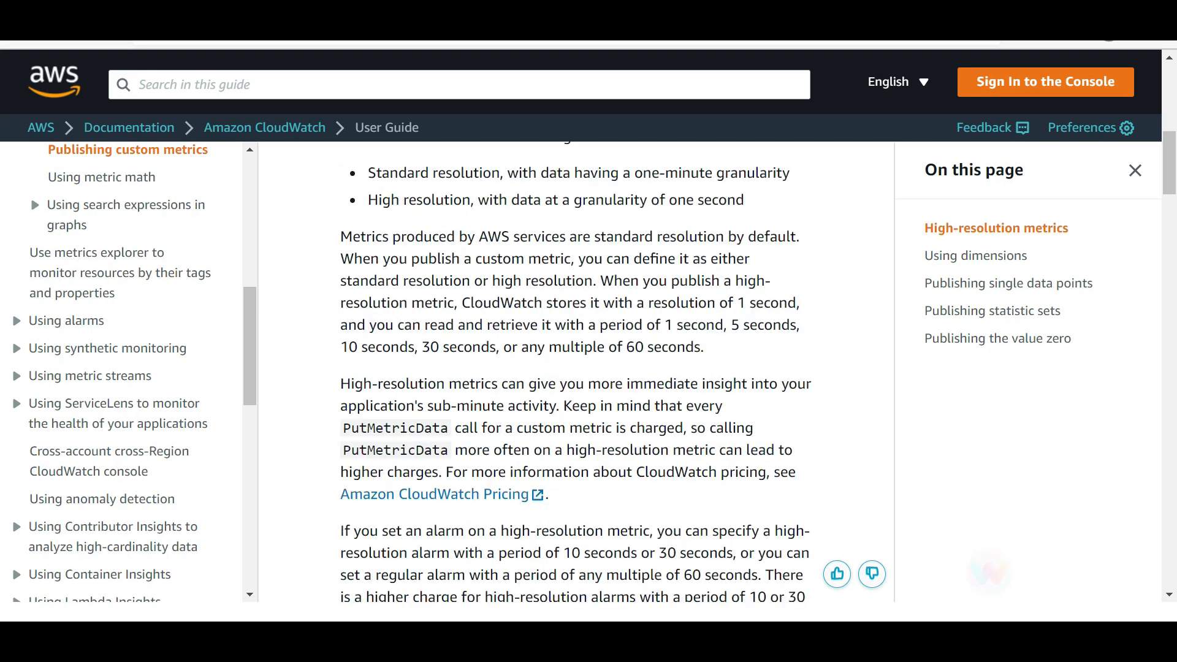
double_click(351, 428)
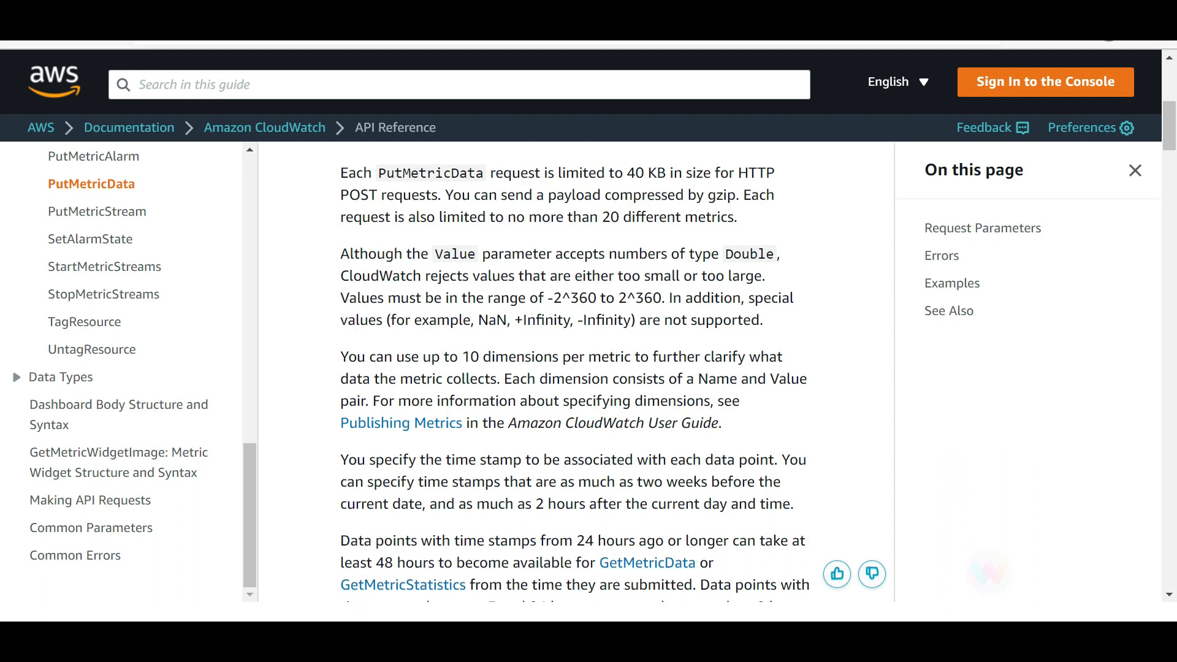
Highlight the PutMetricData limit of no more than 20 different metrics per request
left_click_drag(438, 217, 617, 217)
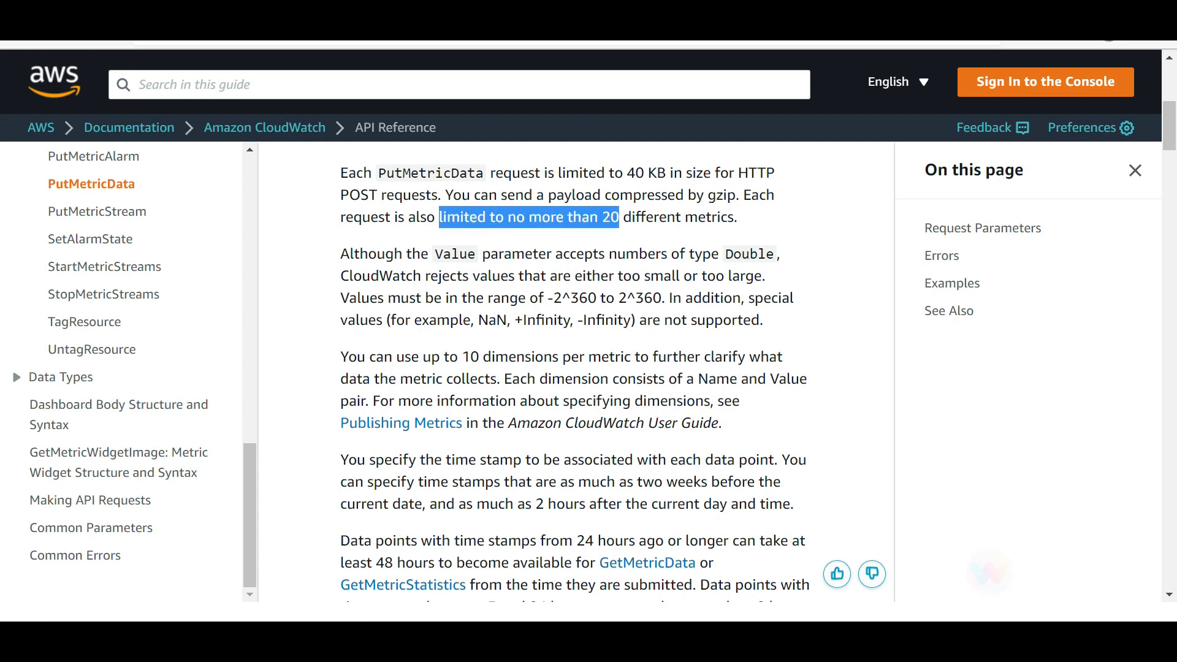
left_click_drag(618, 217, 735, 217)
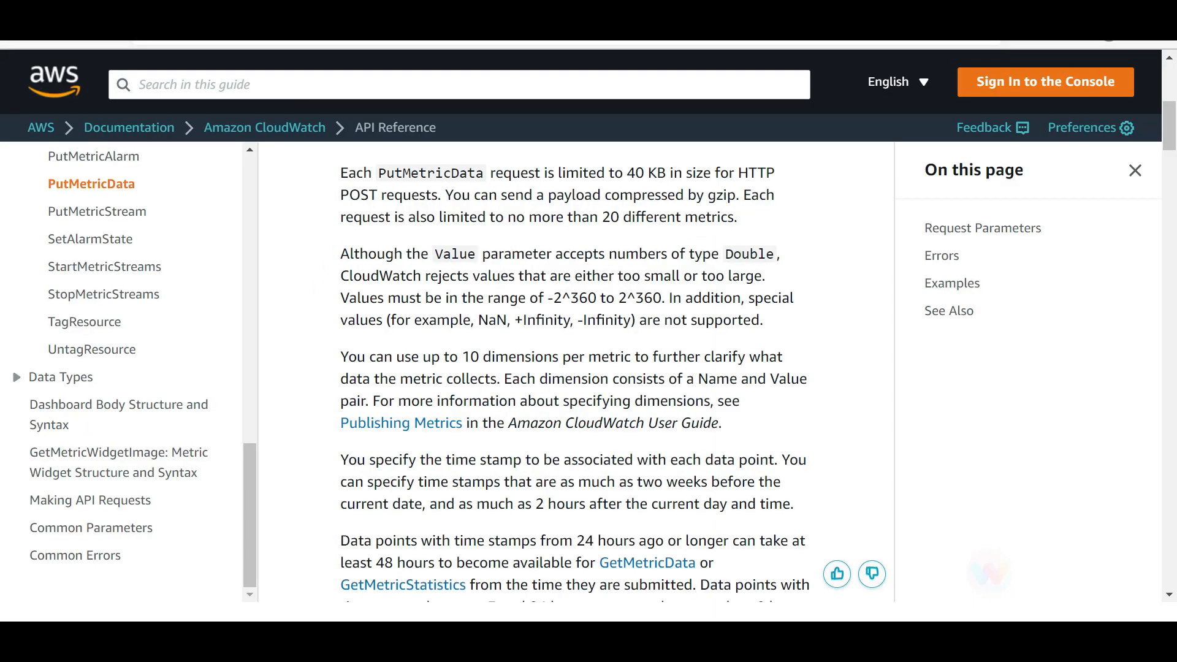
left_click_drag(598, 217, 736, 217)
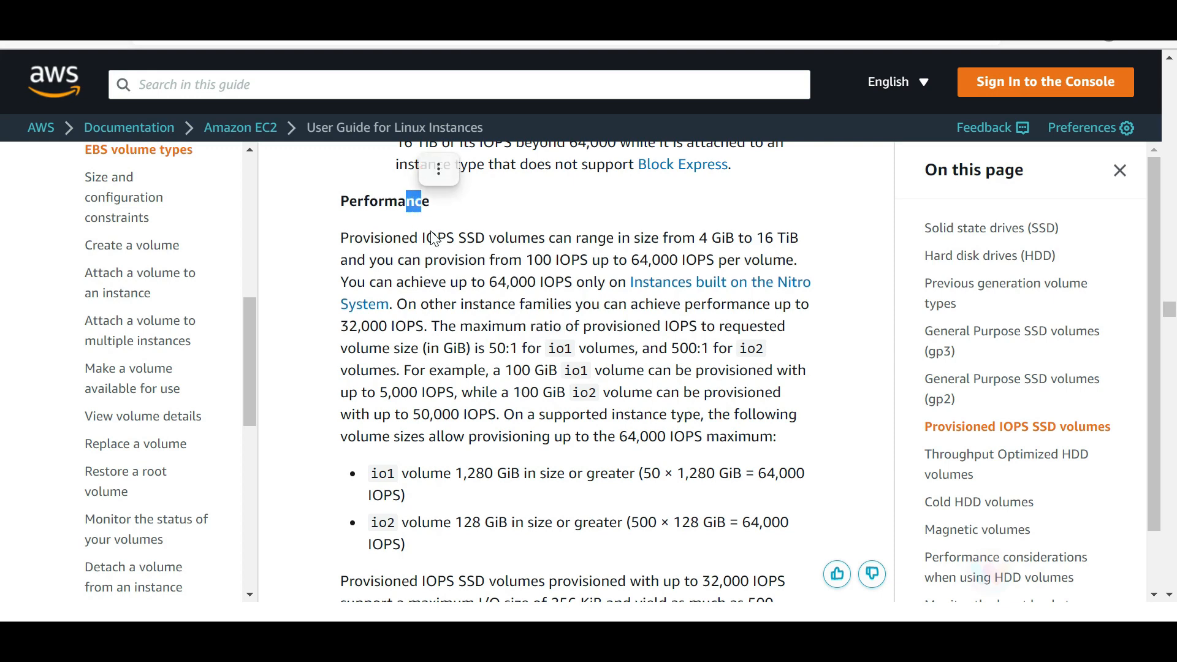
Highlight io1 in the Provisioned IOPS SSD performance paragraph on IOPS-to-size ratios
left_click_drag(456, 237, 516, 237)
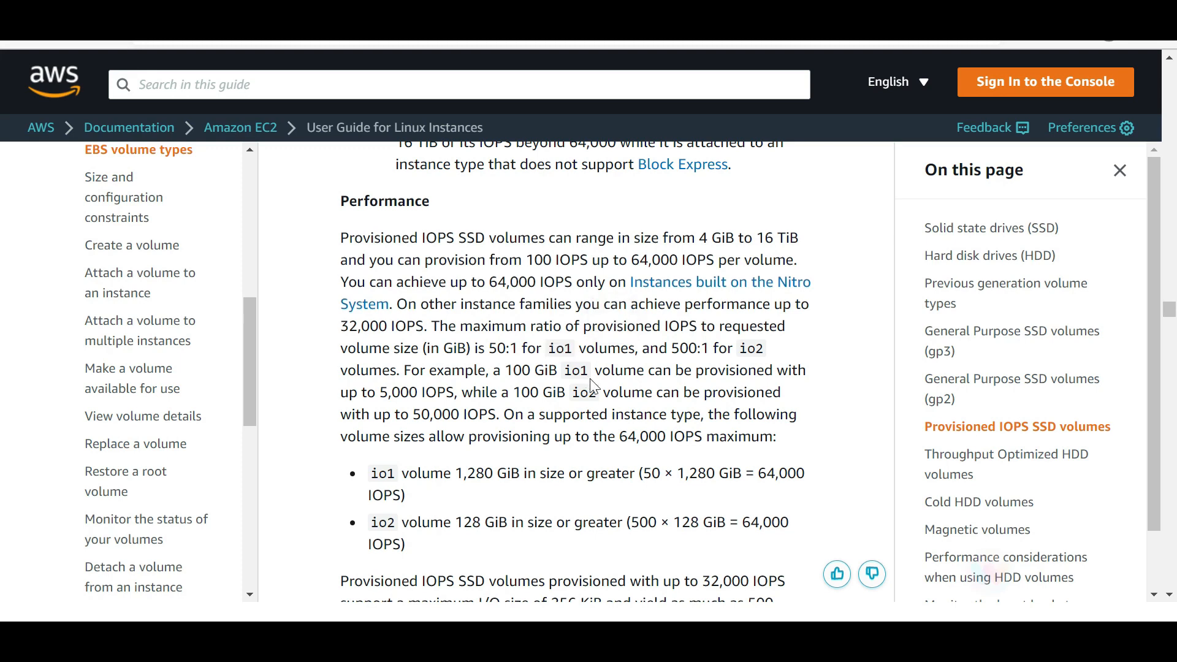
double_click(558, 331)
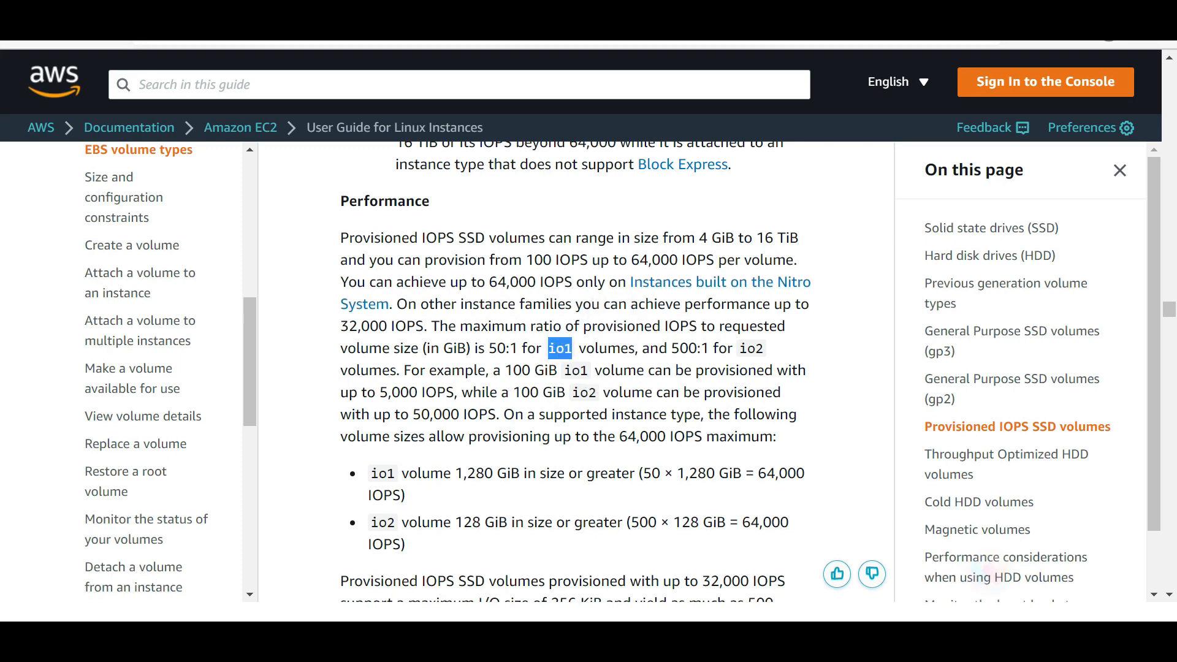